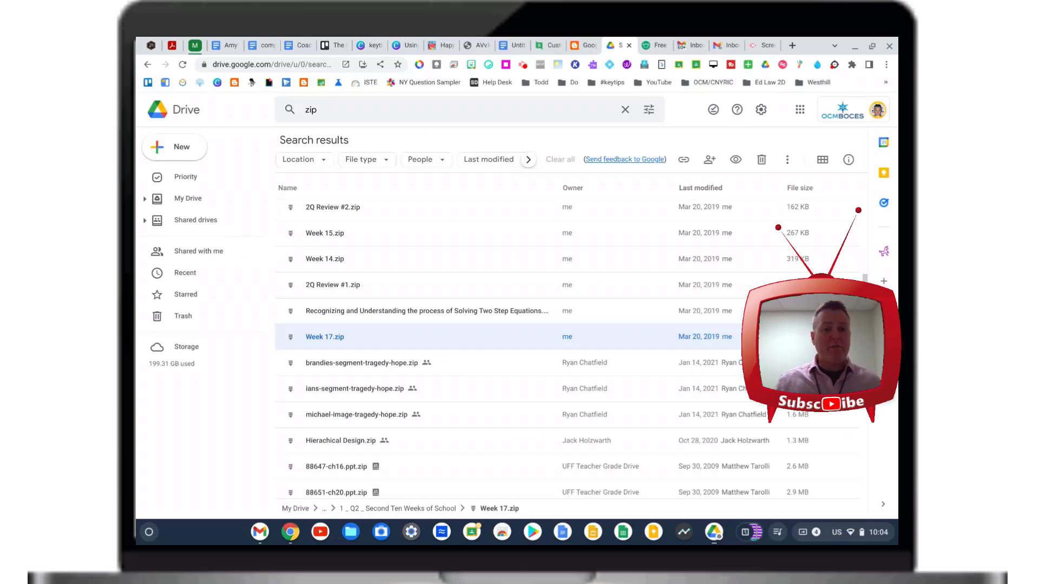
{"action": "mouse_move", "coordinate": [316, 341]}
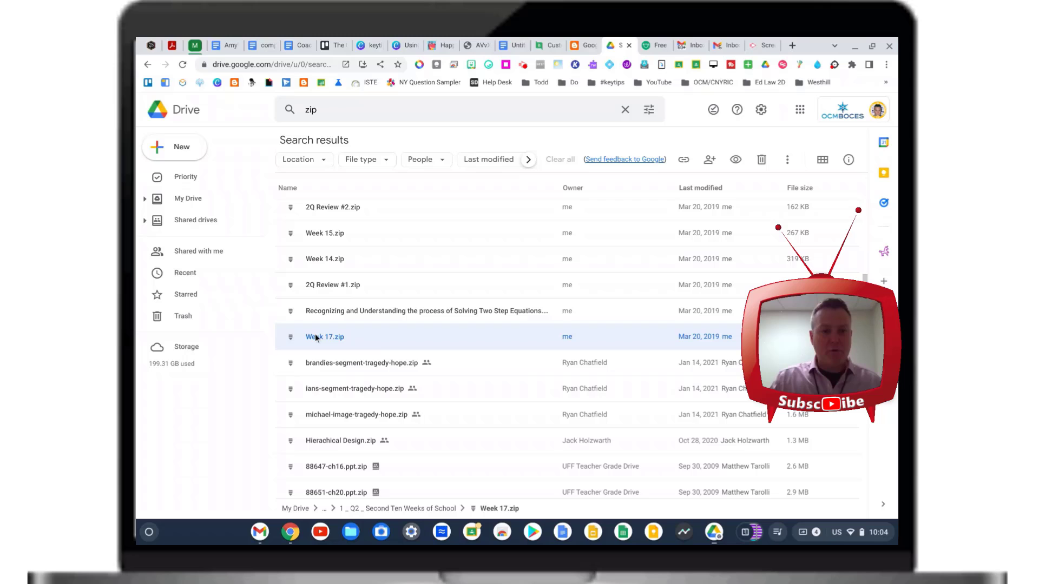
Step: Preview and close Week 17.zip, then search Google Drive in Files for 'zip'
{"action": "double_click", "coordinate": [325, 337]}
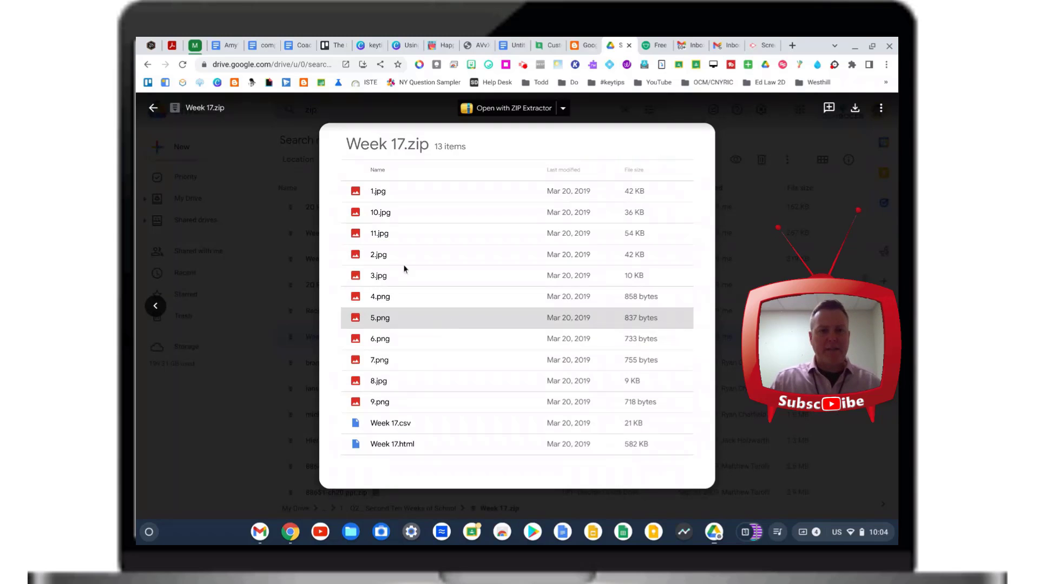
{"action": "left_click", "coordinate": [400, 220]}
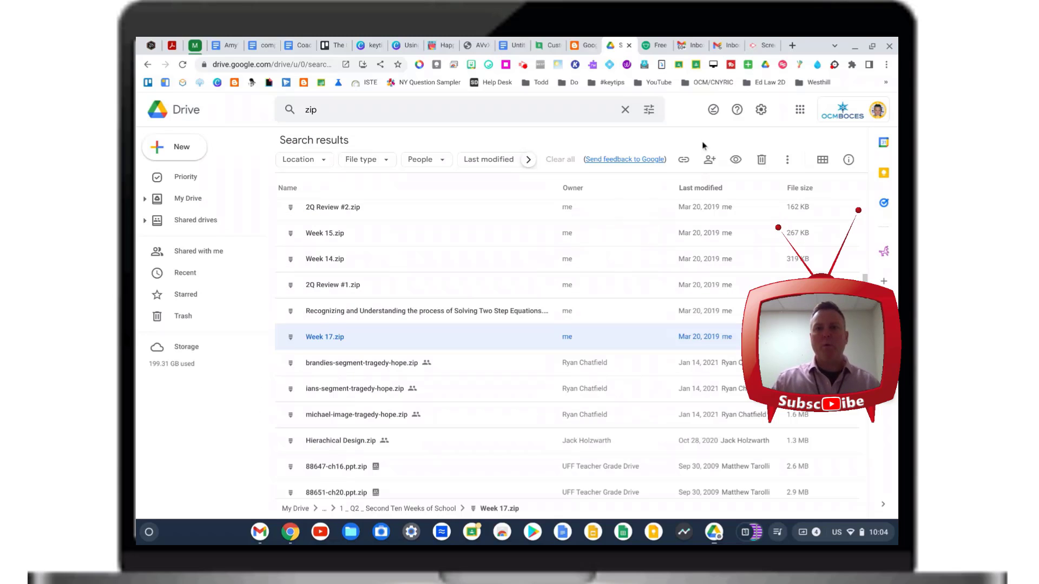
{"action": "mouse_move", "coordinate": [853, 45]}
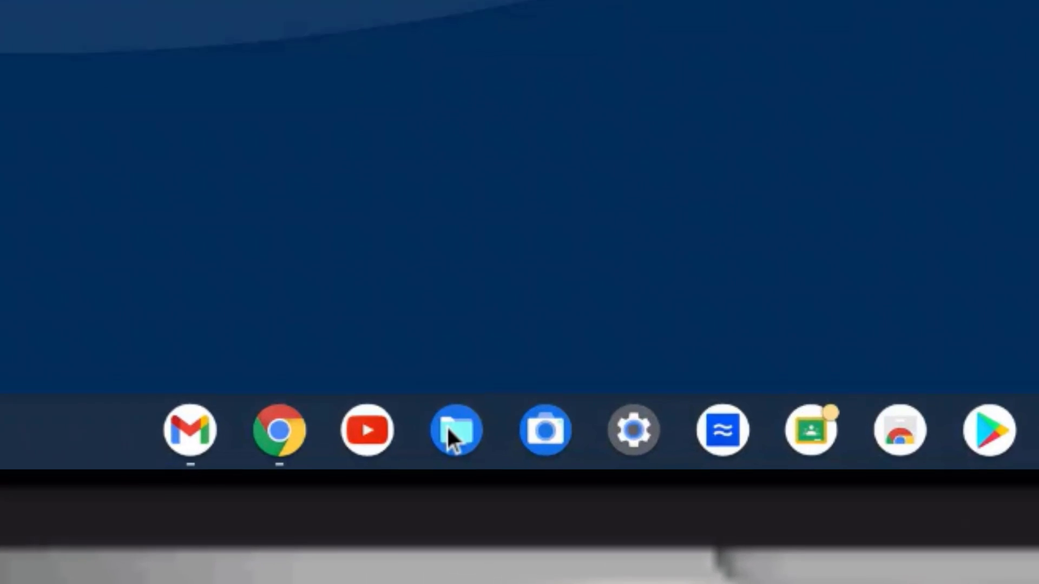
{"action": "left_click", "coordinate": [453, 429]}
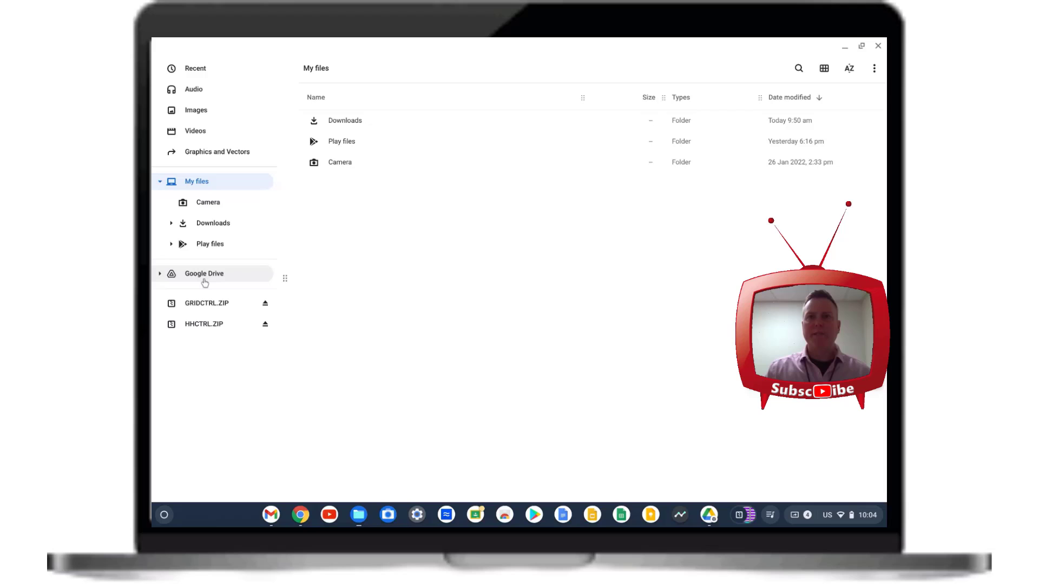
{"action": "left_click", "coordinate": [203, 274]}
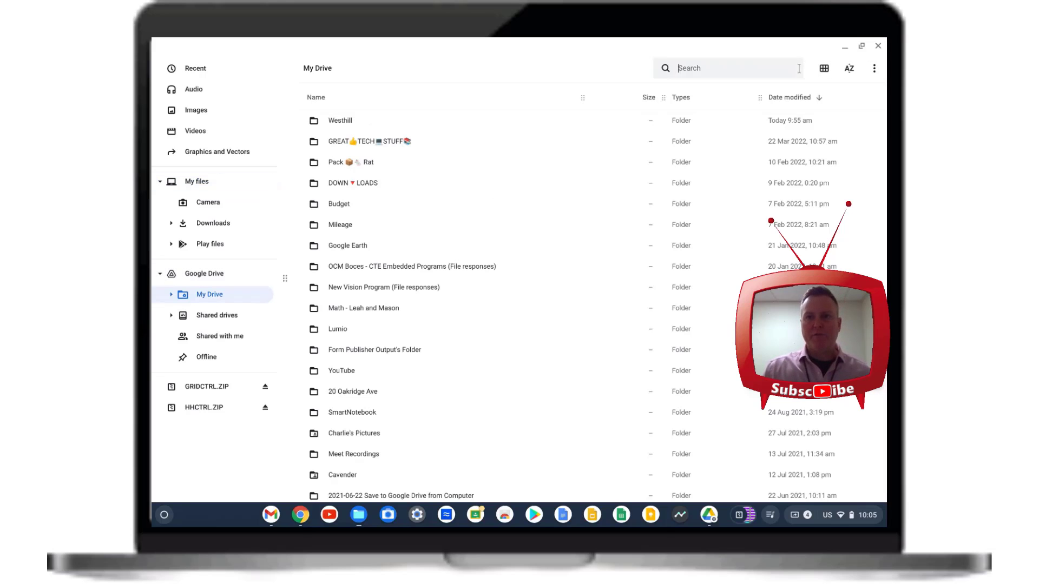
{"action": "type", "text": "zip"}
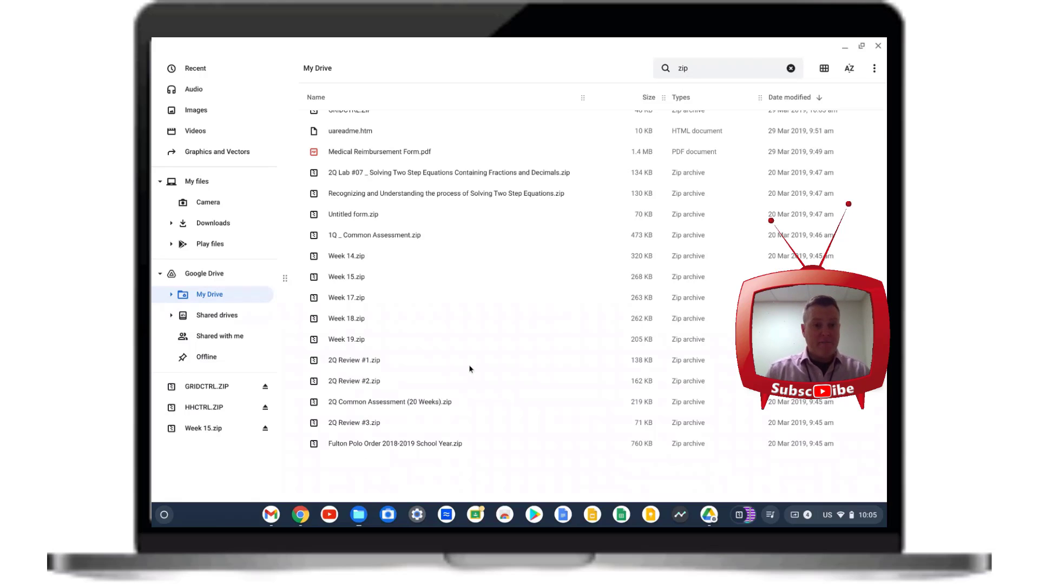
{"action": "mouse_move", "coordinate": [346, 283]}
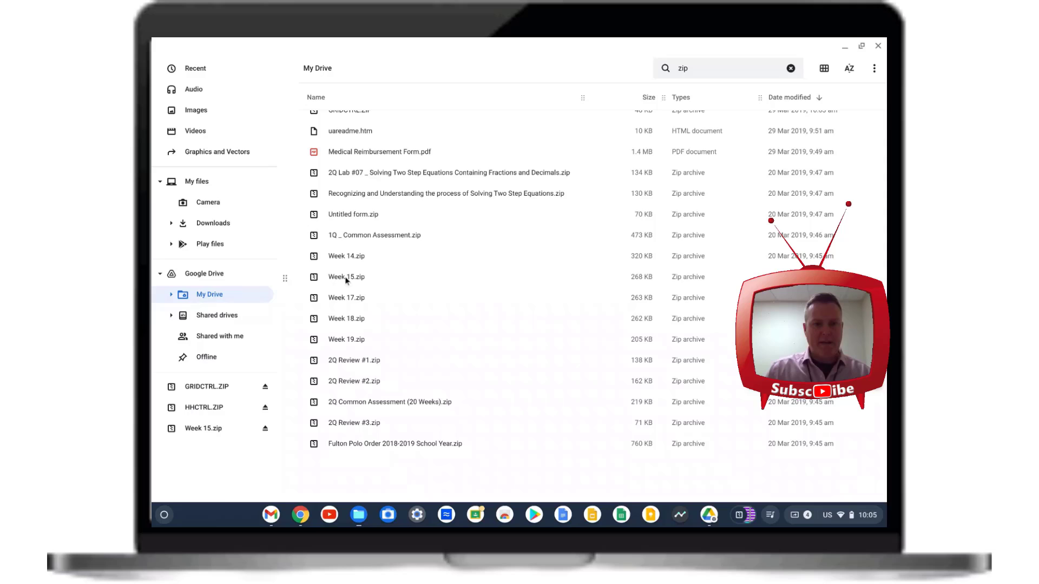
Step: Mount Week 15.zip and select all twelve files, from Week 15.html onward, for copying
{"action": "double_click", "coordinate": [346, 277]}
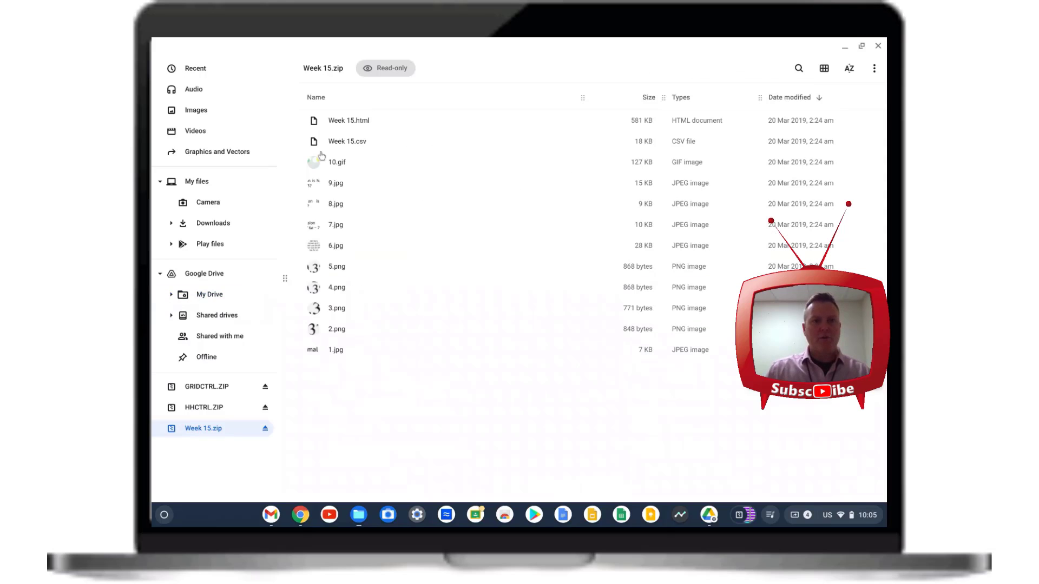
{"action": "mouse_move", "coordinate": [334, 362]}
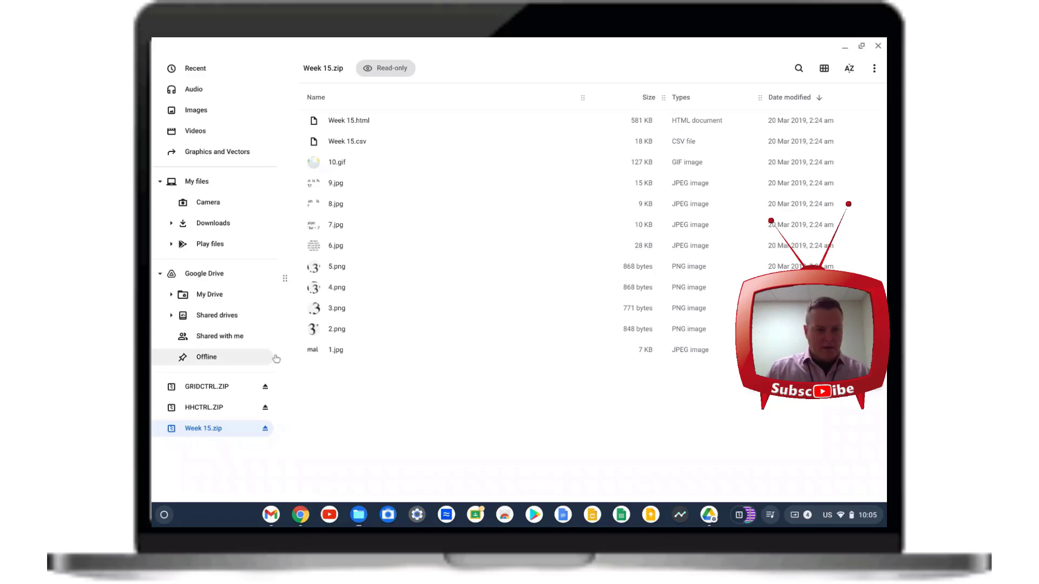
{"action": "mouse_move", "coordinate": [455, 435]}
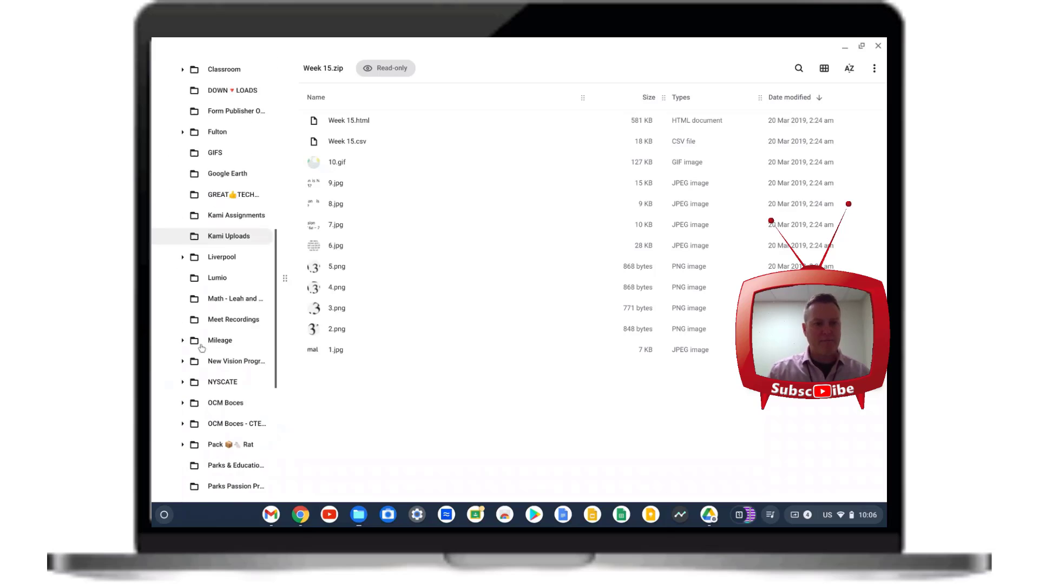
{"action": "scroll", "scroll_direction": "down", "scroll_amount": 3}
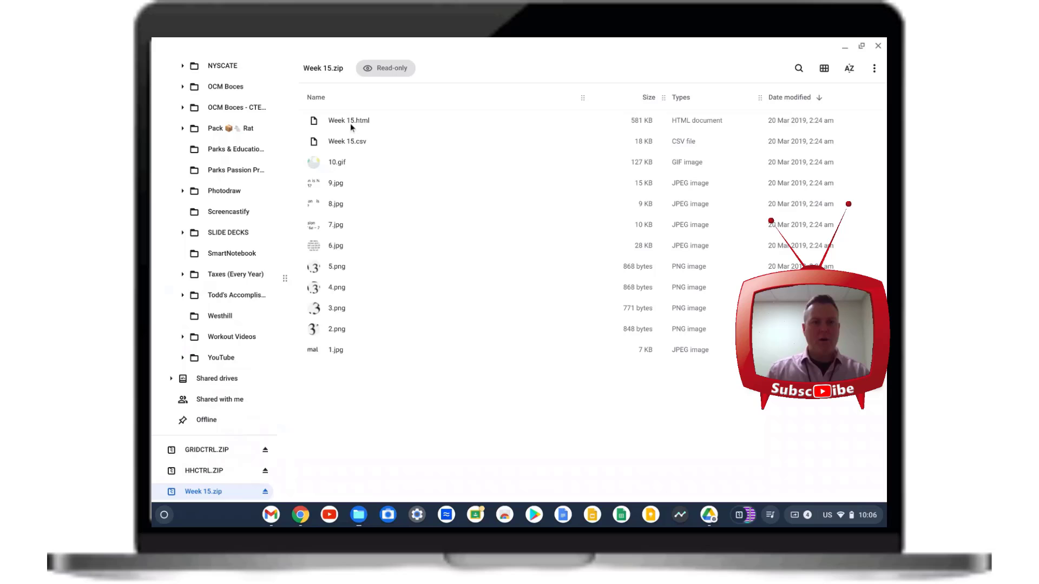
{"action": "left_click", "coordinate": [349, 123]}
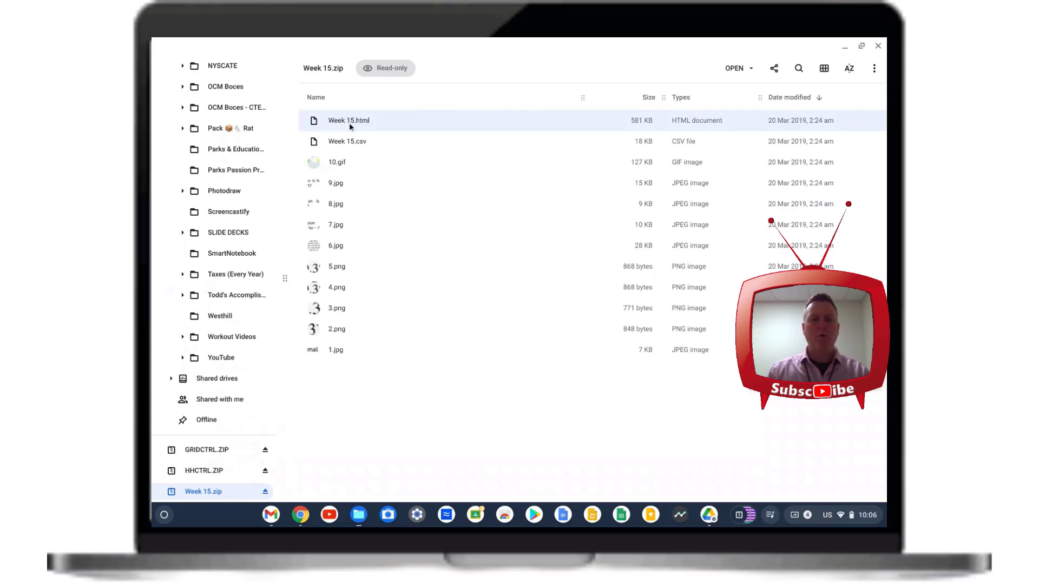
{"action": "left_click", "coordinate": [335, 351]}
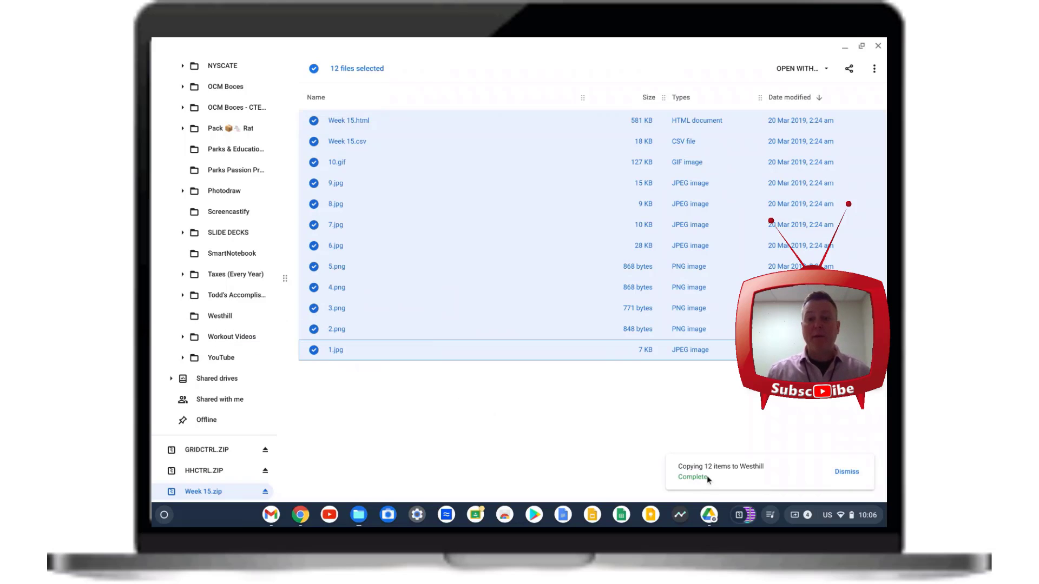
Step: Dismiss the copy notice and browse Westhill into the Fulton integers lab folder
{"action": "left_click", "coordinate": [846, 472]}
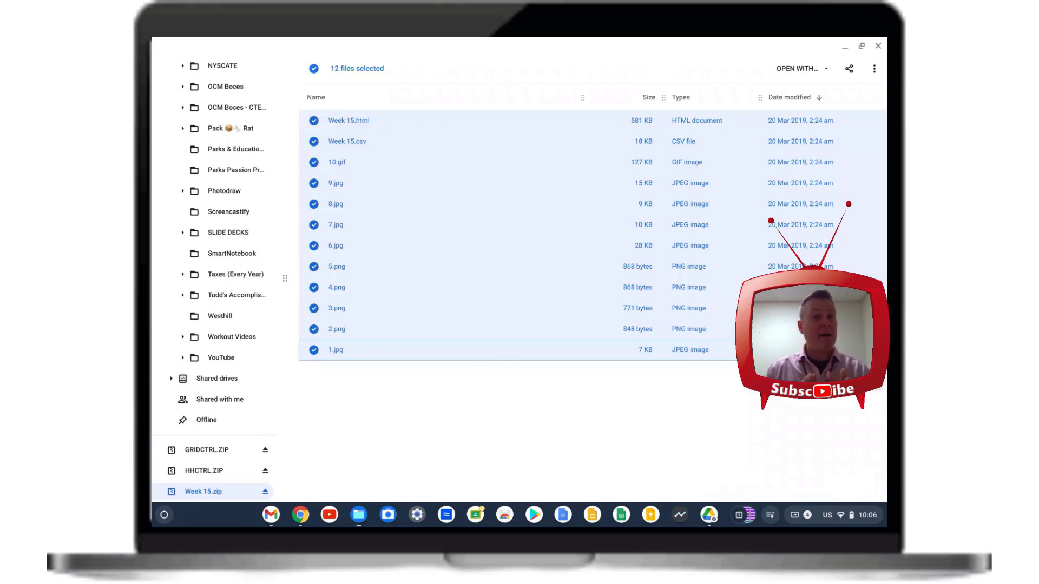
{"action": "left_click", "coordinate": [218, 316]}
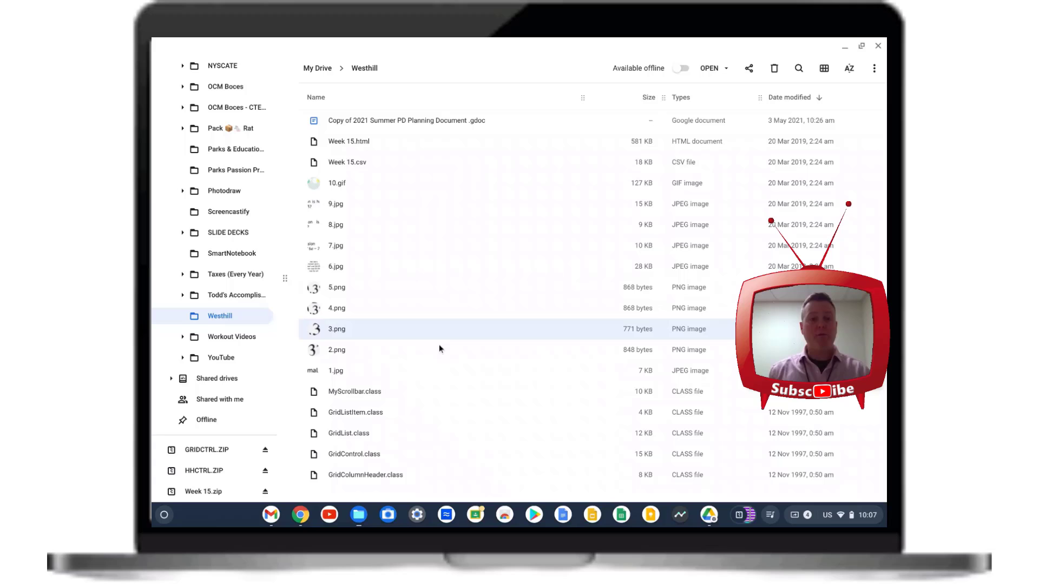
{"action": "mouse_move", "coordinate": [333, 269]}
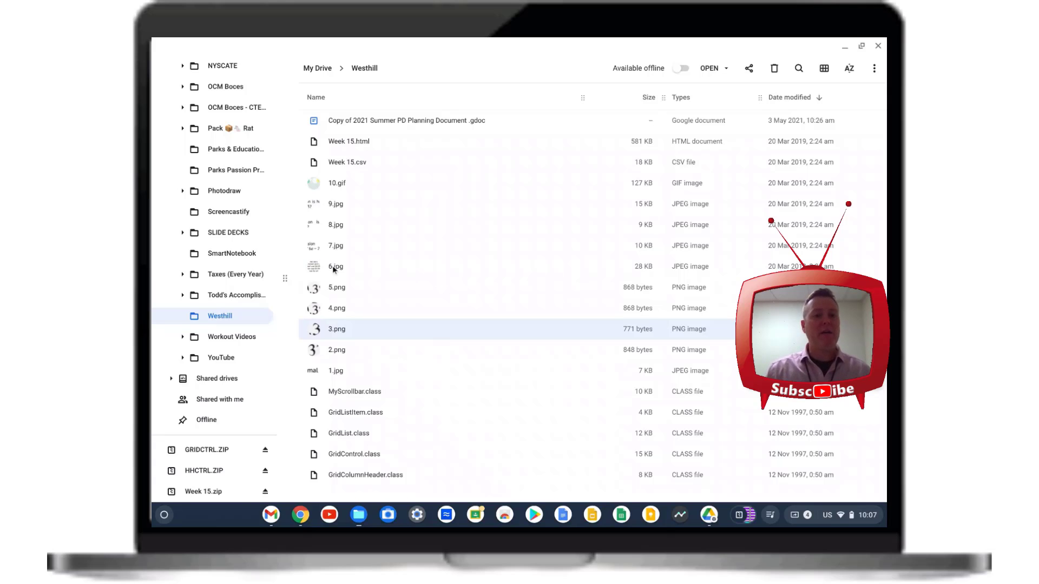
{"action": "double_click", "coordinate": [334, 266]}
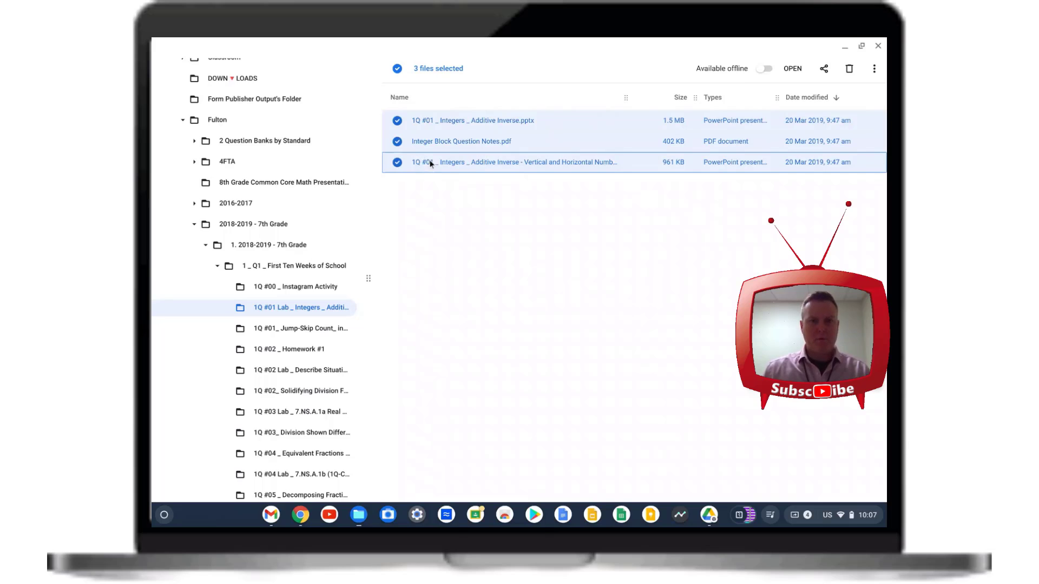
Step: Zip the three selected Integers lesson files into Archive.zip and view its actions
{"action": "right_click", "coordinate": [430, 162]}
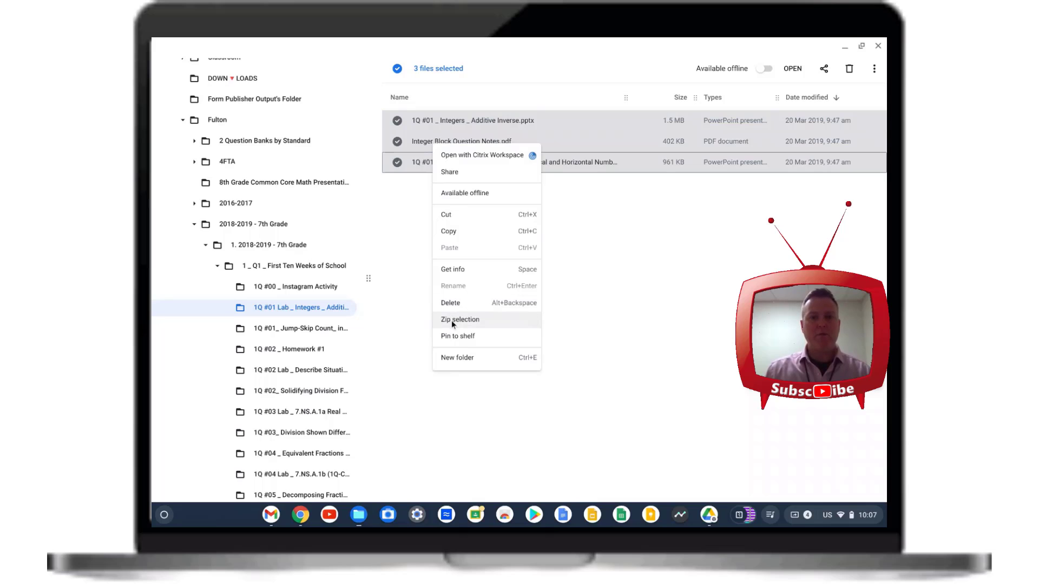
{"action": "left_click", "coordinate": [460, 319]}
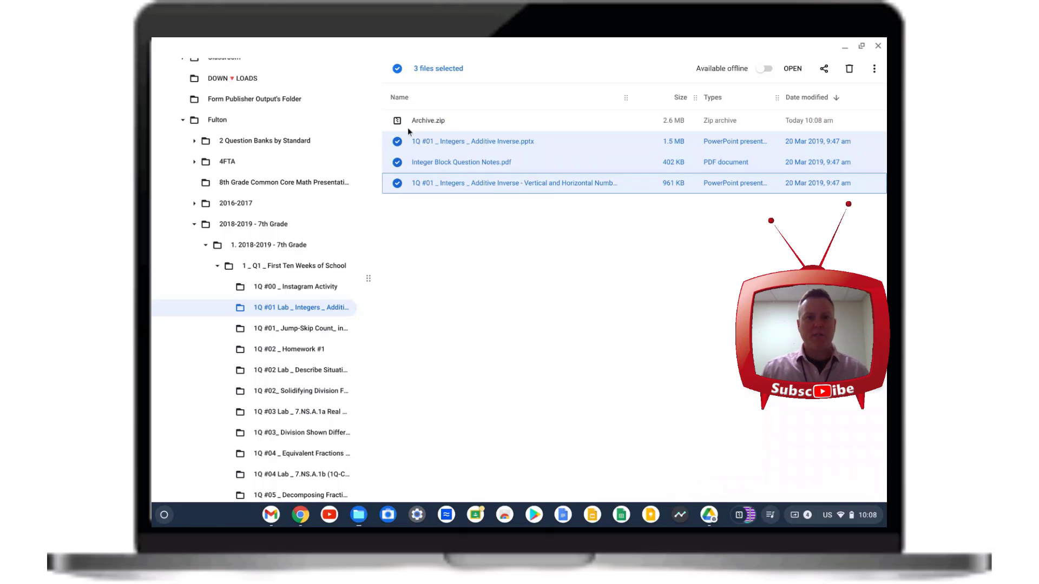
{"action": "right_click", "coordinate": [428, 120]}
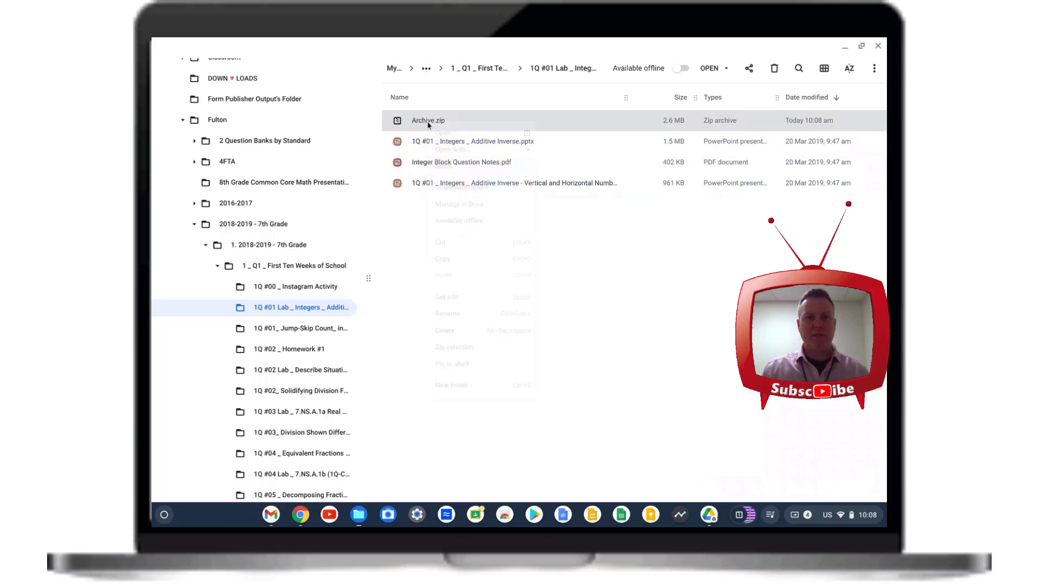